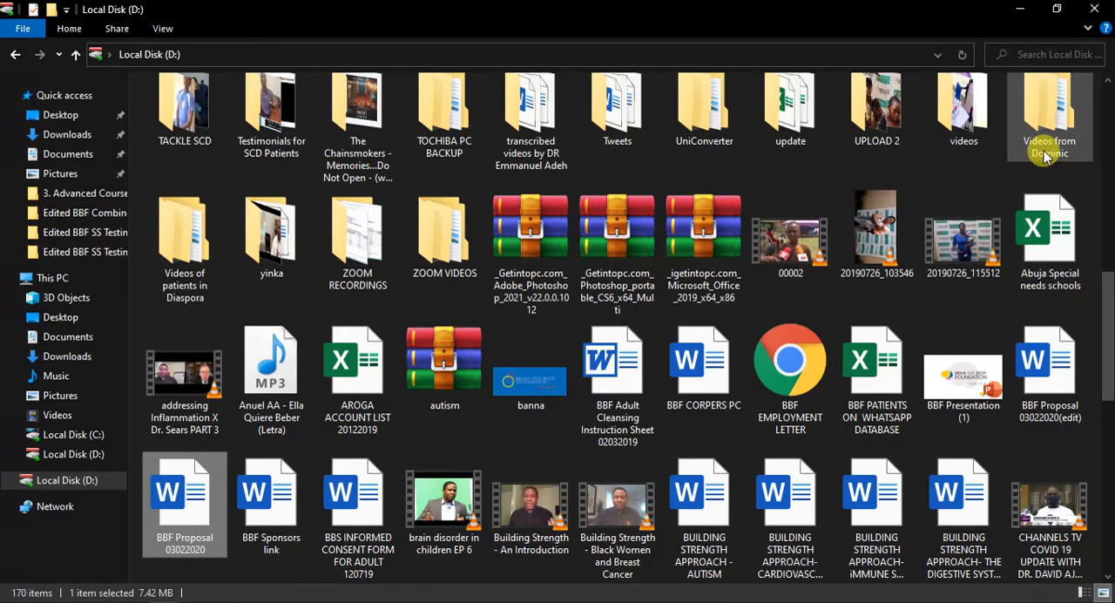
- Open the 'Videos from Dominic' folder on drive D, listing its six subfolders
scroll("down", 3)
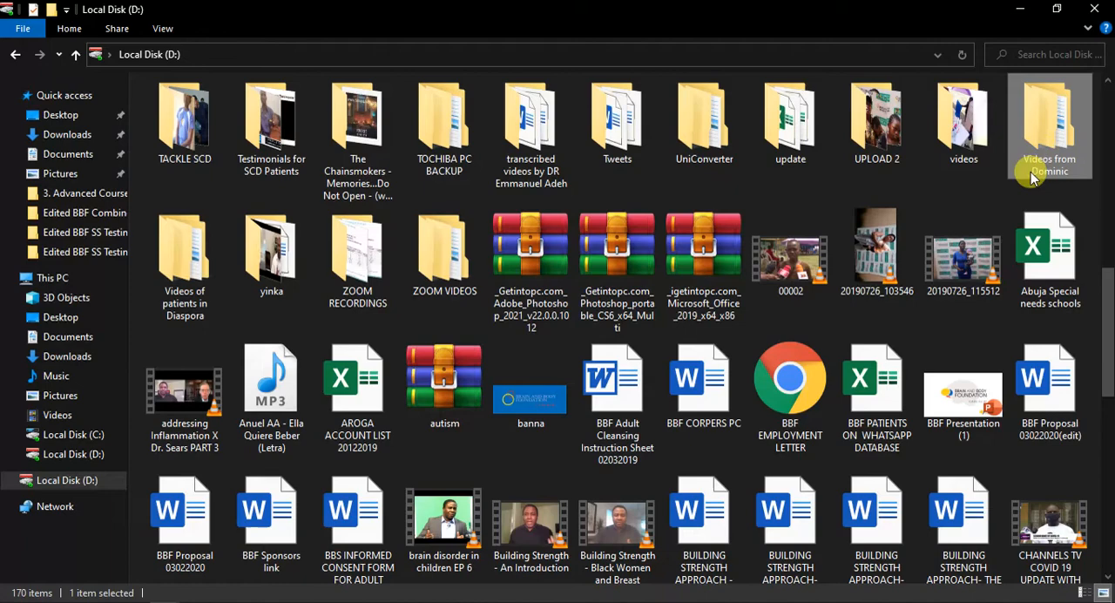
mouse_move(1031, 171)
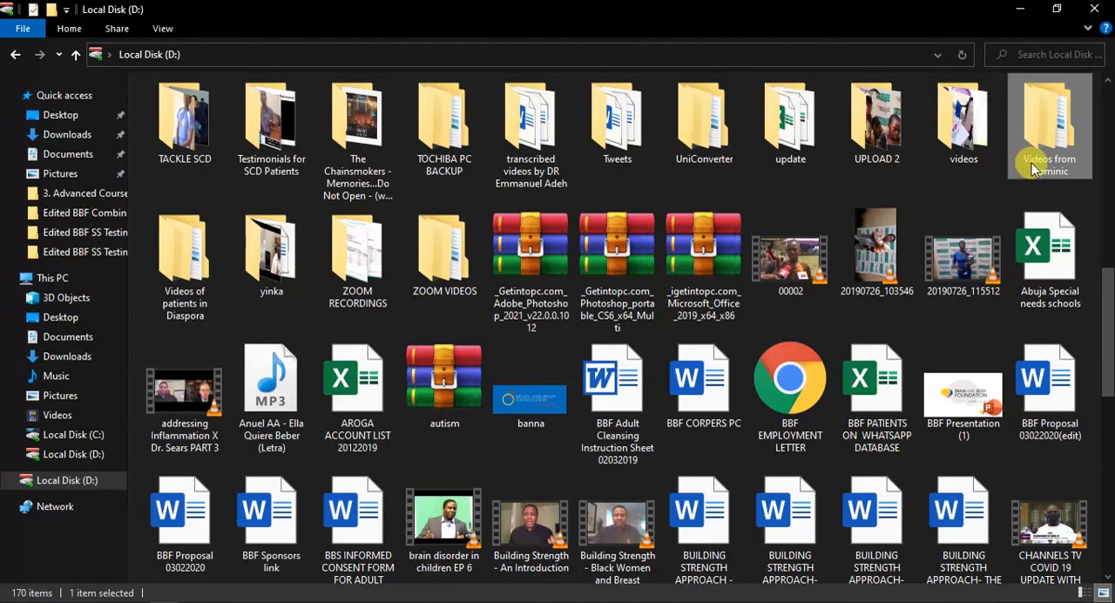
mouse_move(1037, 166)
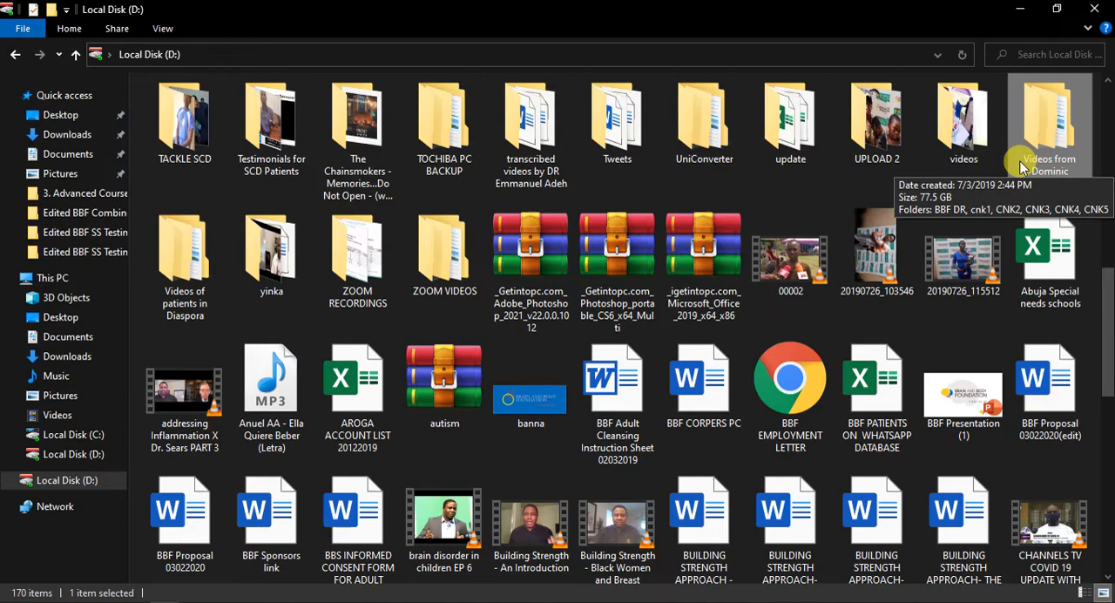
double_click(1049, 122)
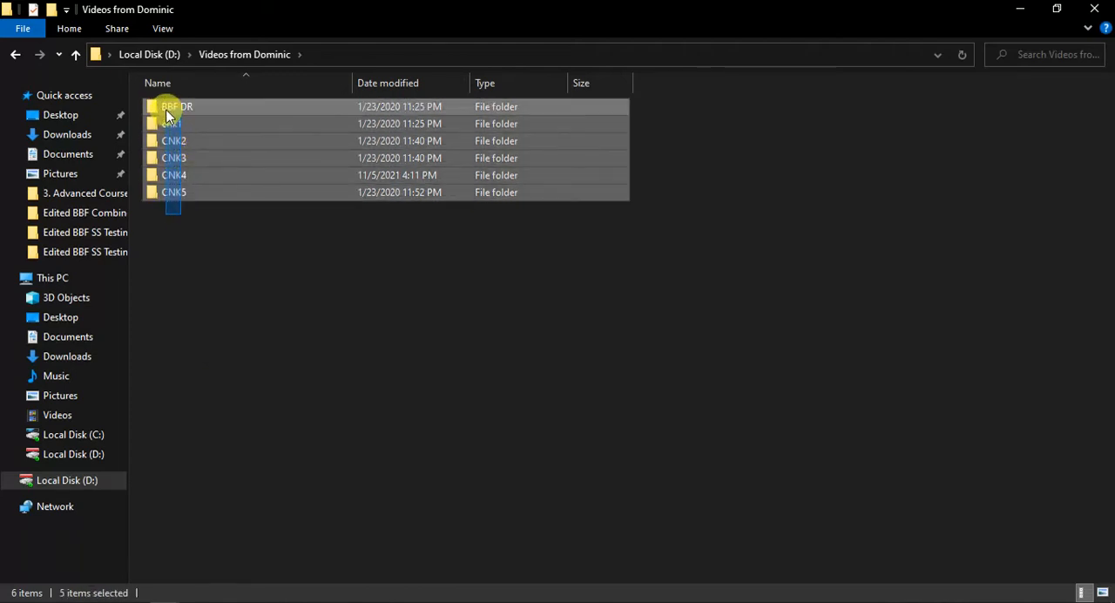
- Dismiss the context menu on the subfolders, clear the selection and select BBF DR
right_click(170, 107)
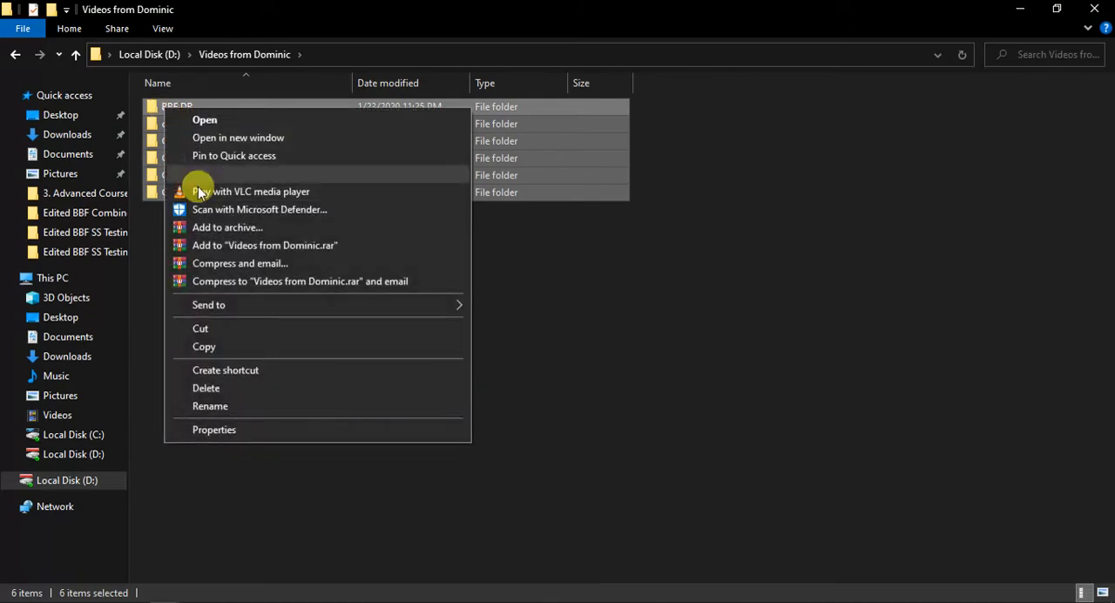
left_click(213, 428)
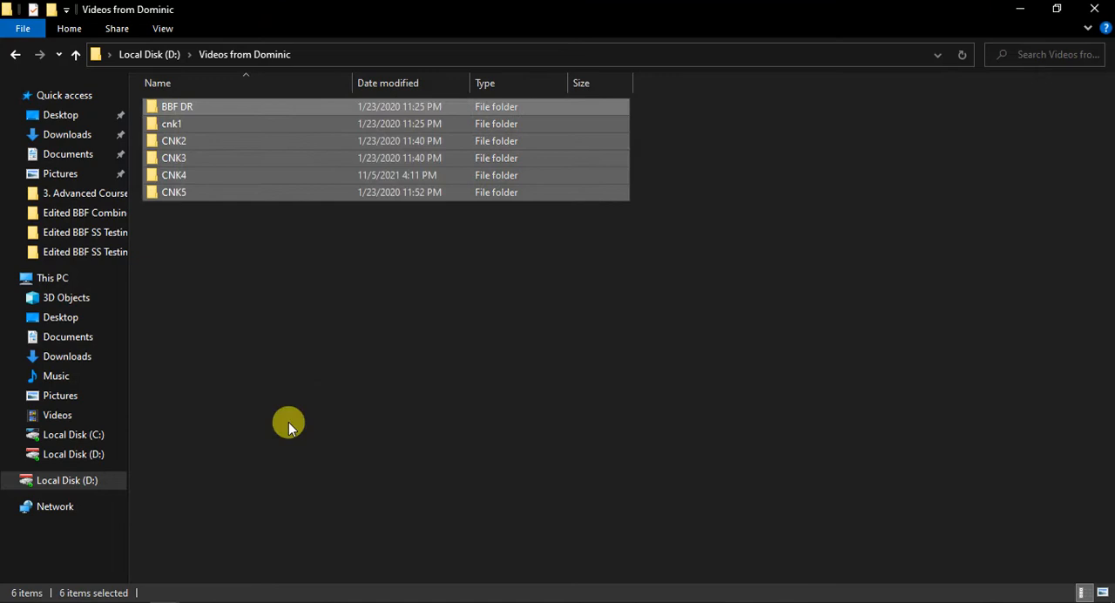
left_click(270, 400)
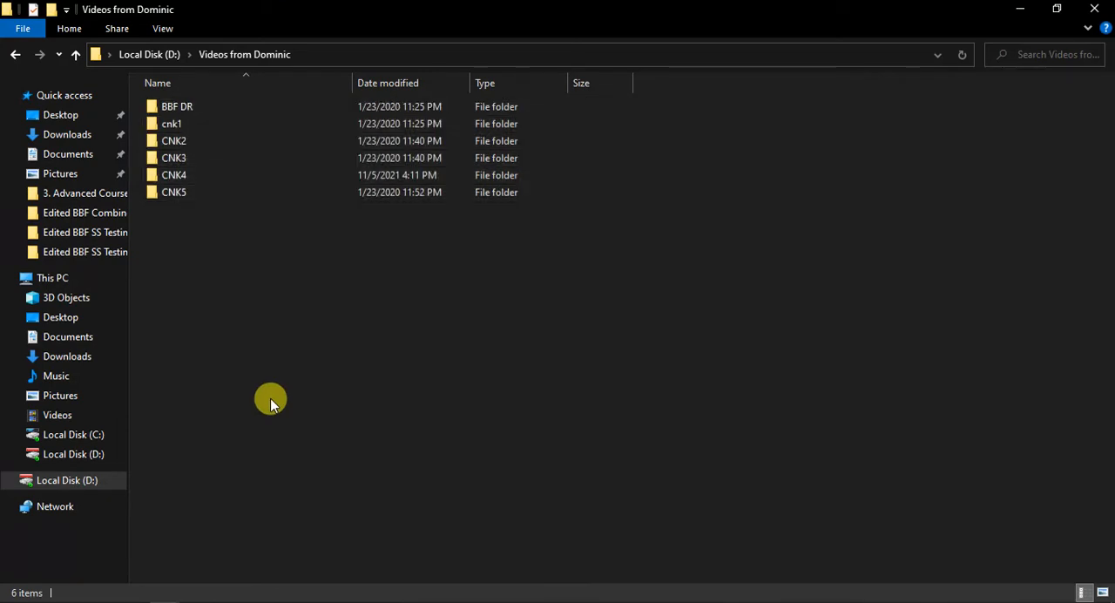
left_click(178, 106)
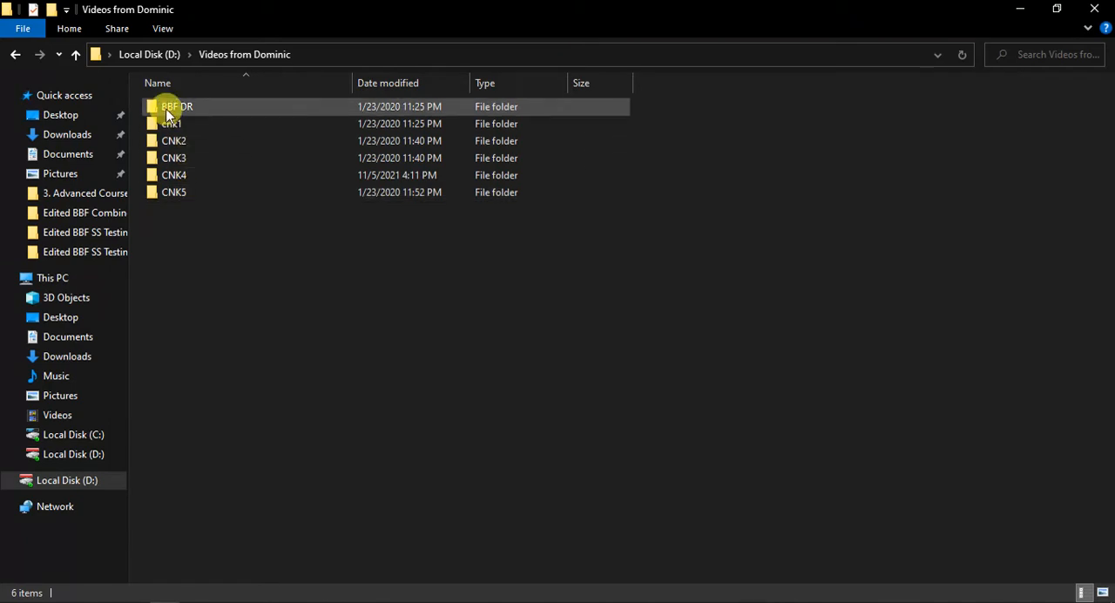
mouse_move(170, 108)
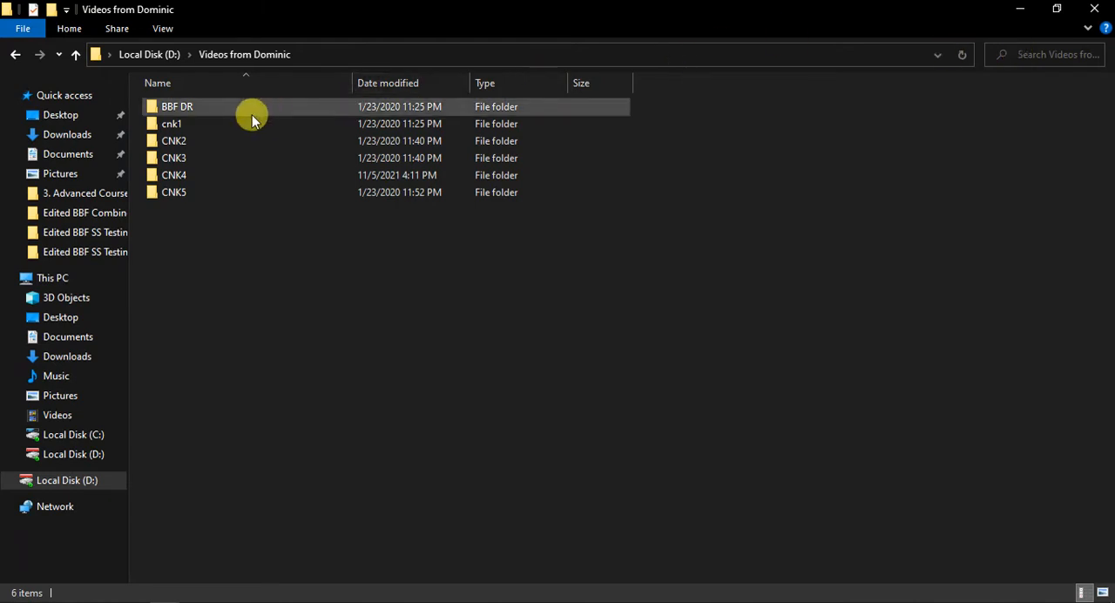
double_click(178, 105)
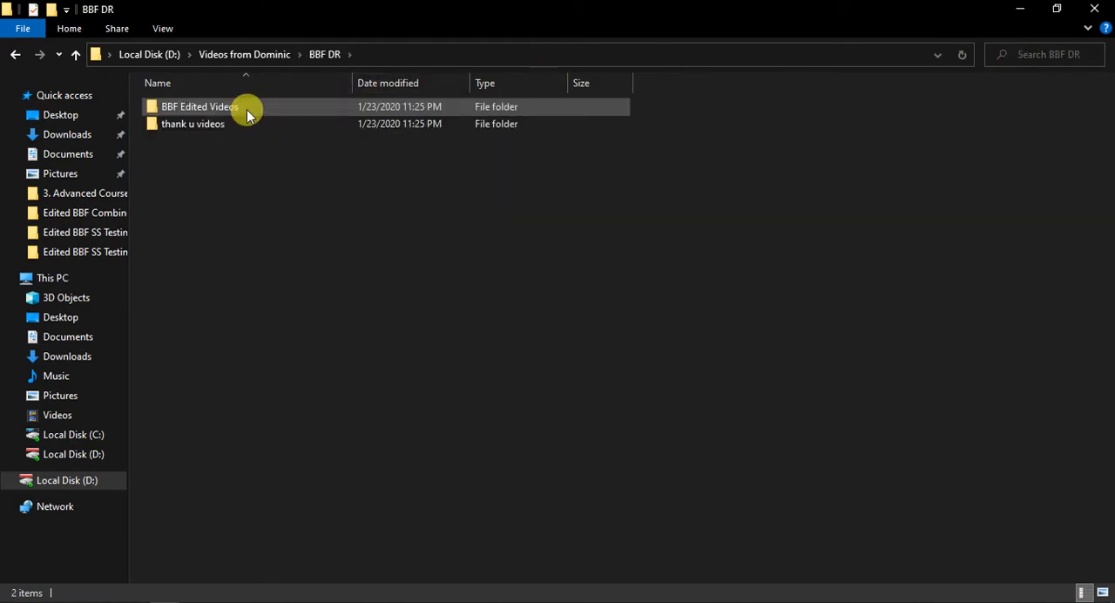
left_click(199, 106)
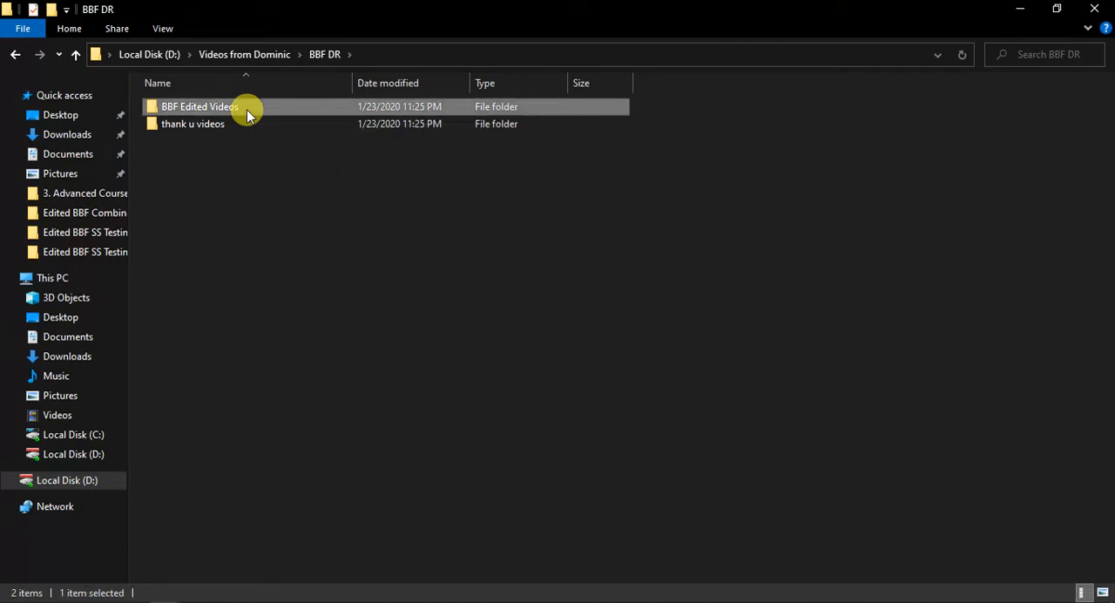
double_click(198, 106)
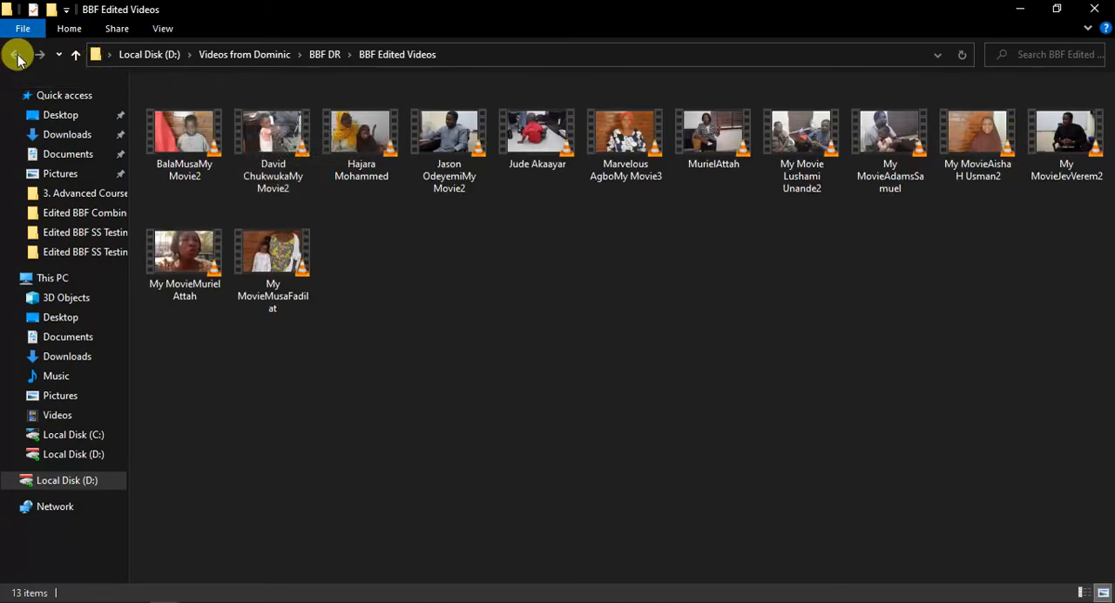
left_click(14, 54)
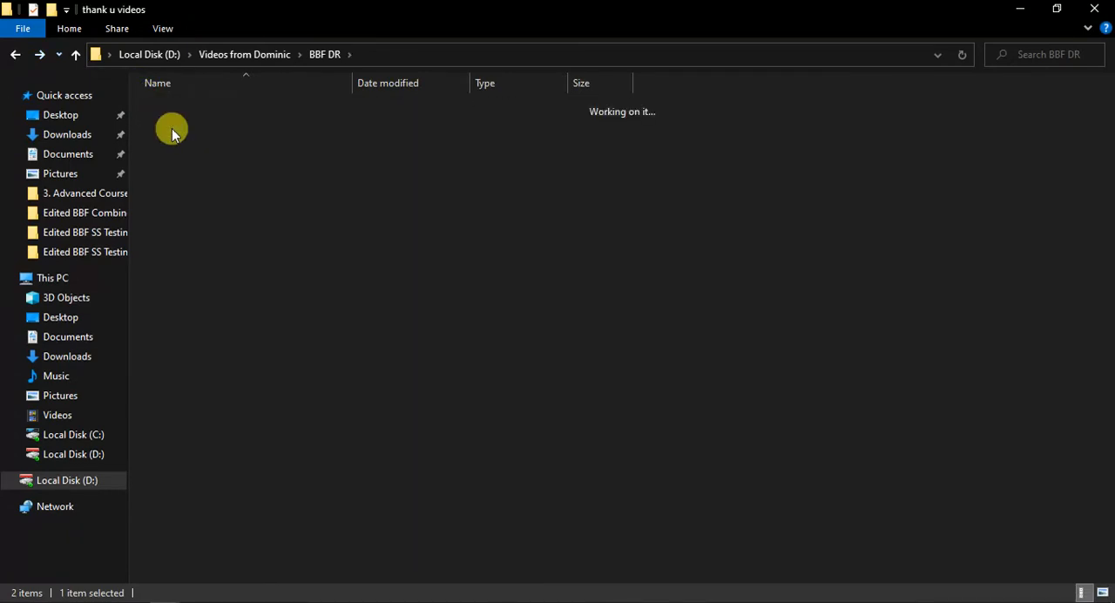
double_click(170, 130)
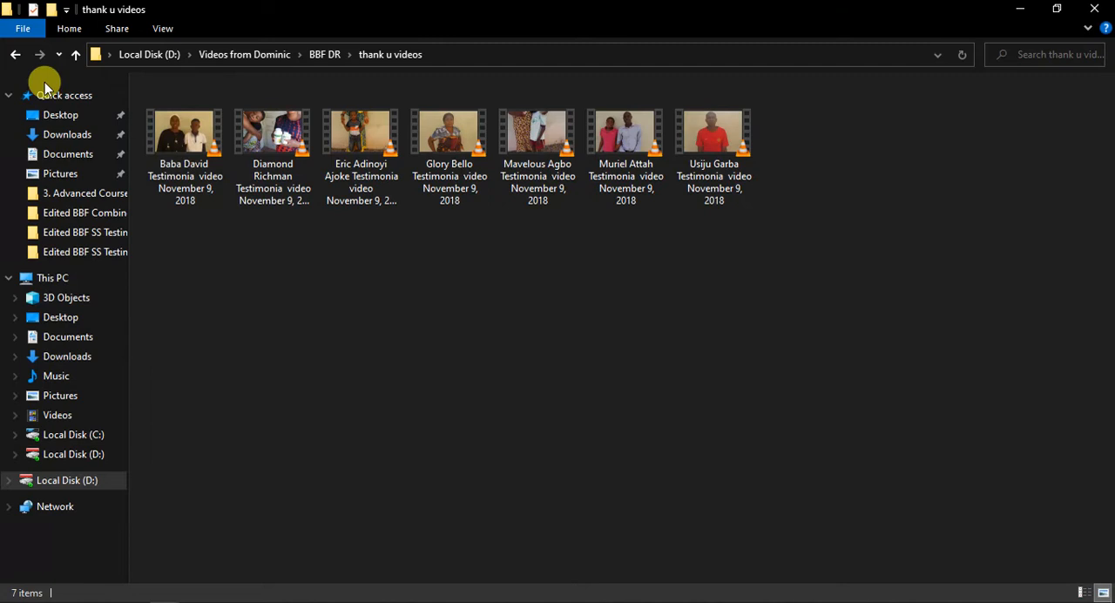
left_click(14, 54)
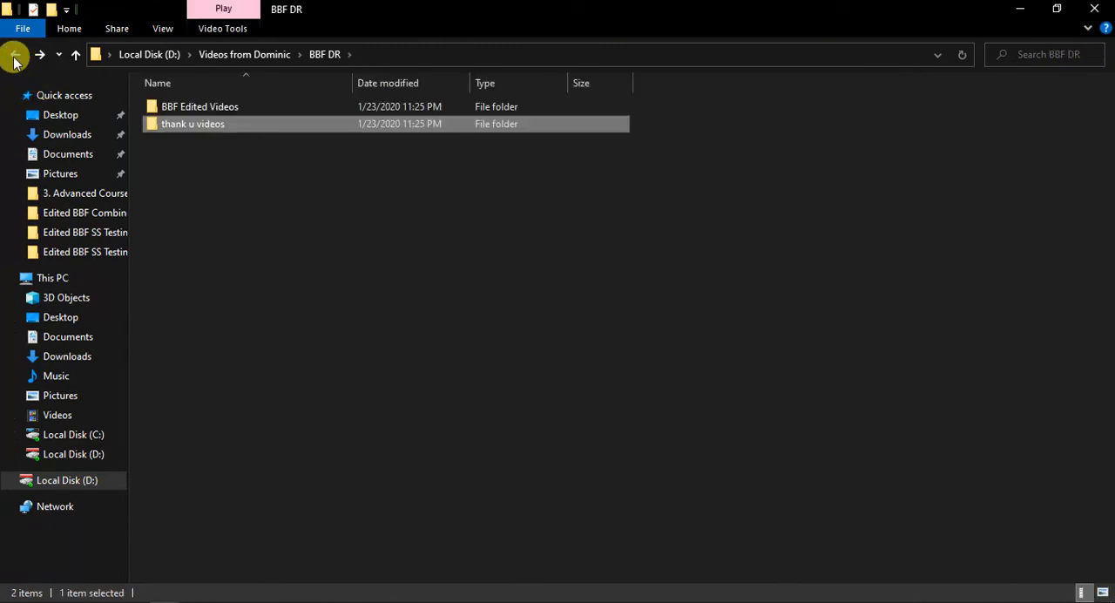
left_click(14, 54)
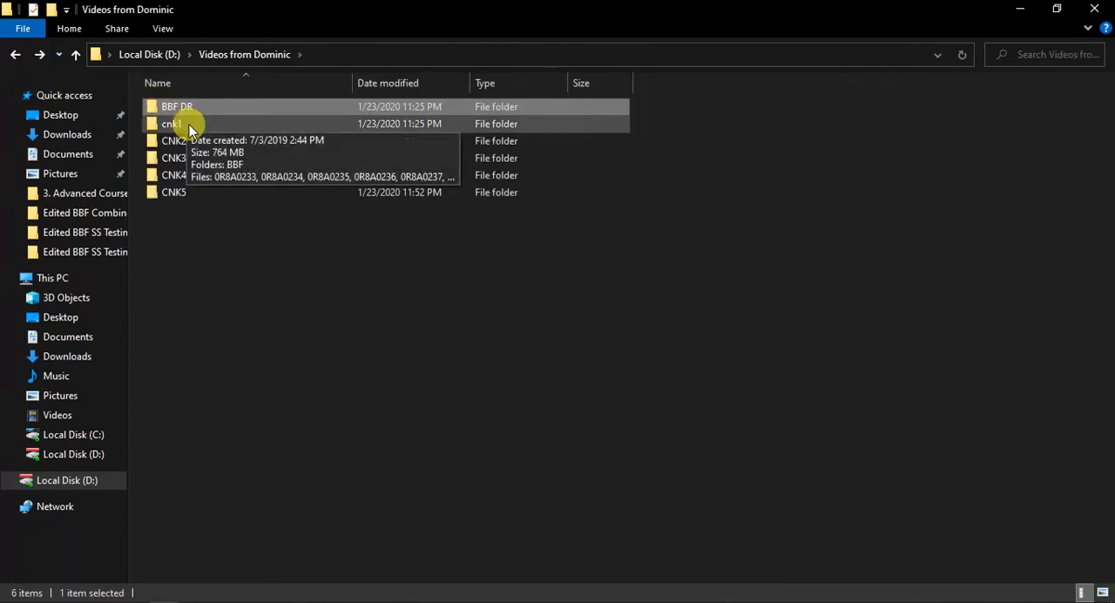
double_click(171, 122)
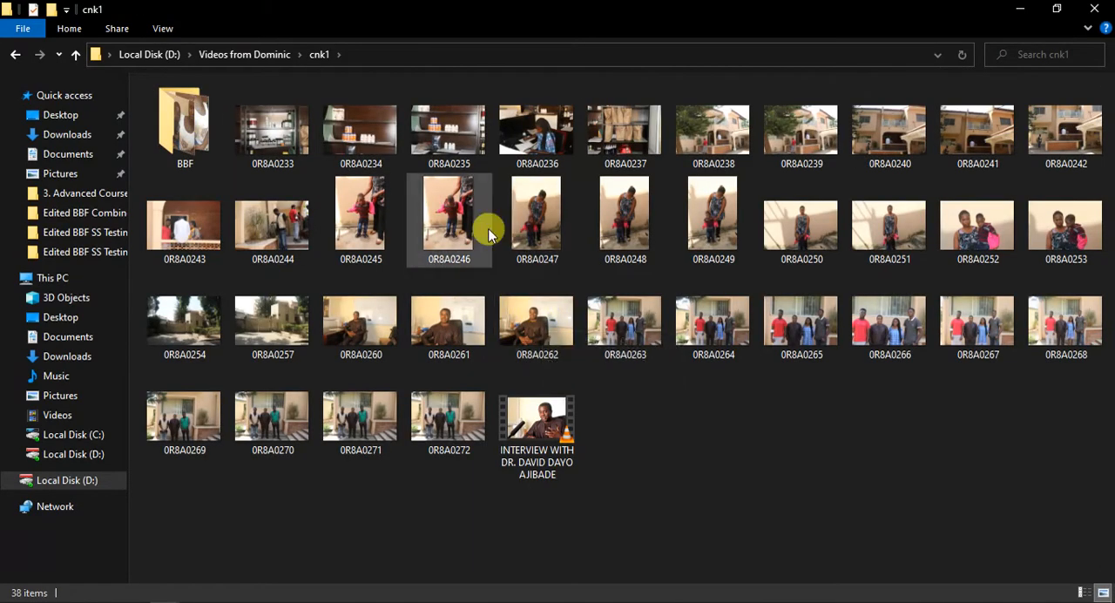
double_click(185, 125)
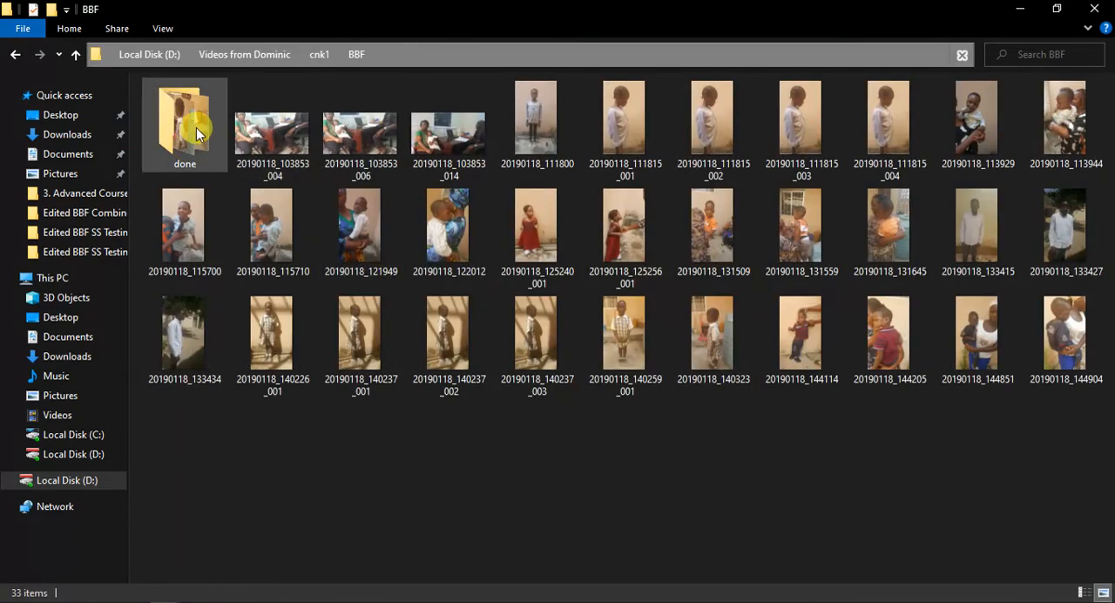
double_click(184, 122)
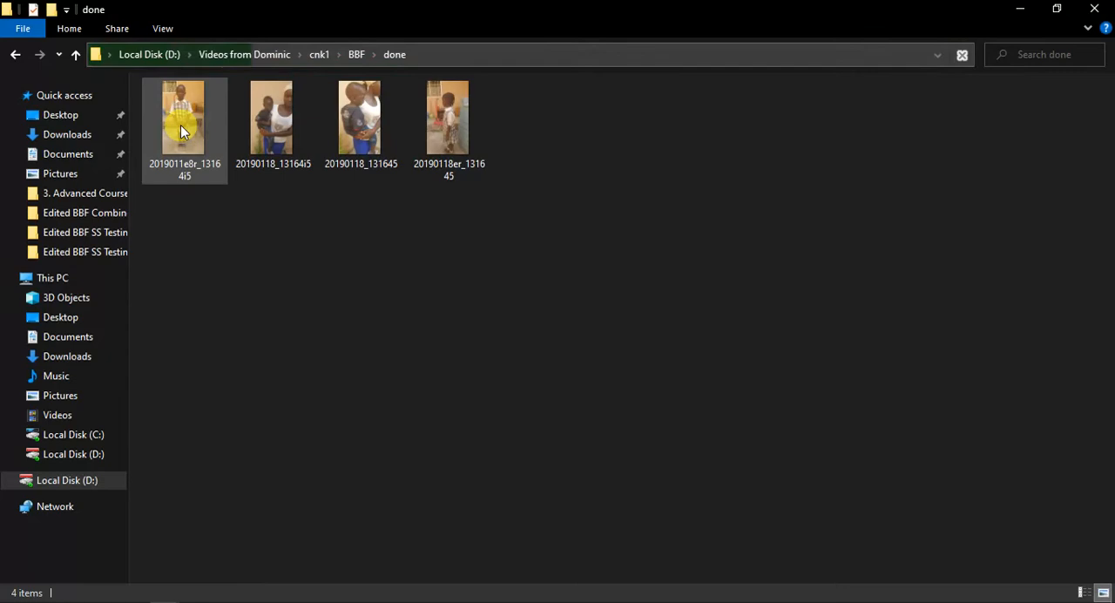
left_click(14, 54)
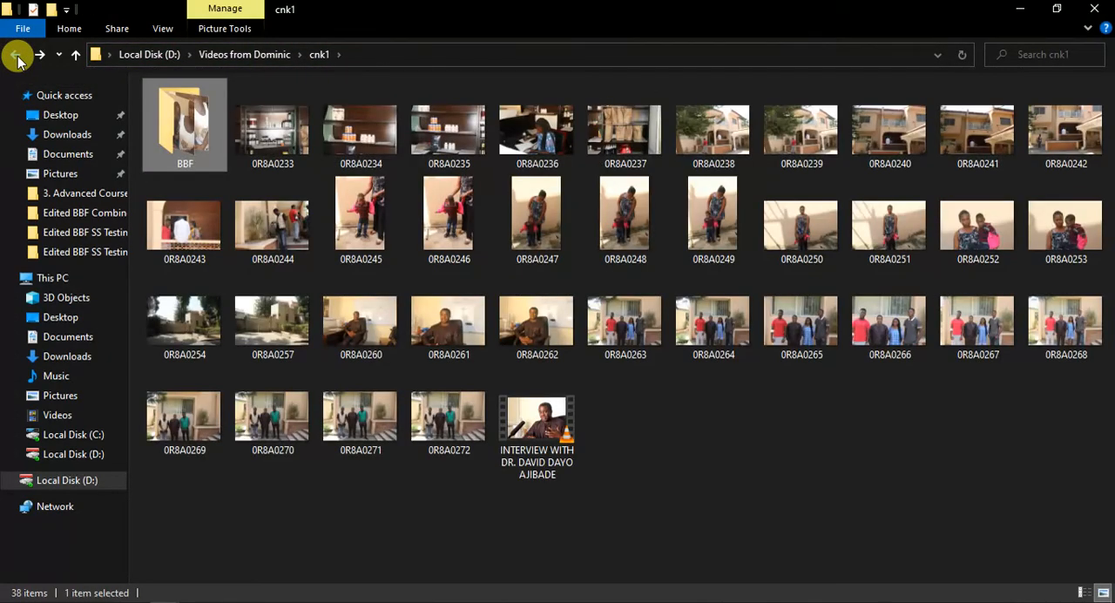
left_click(14, 54)
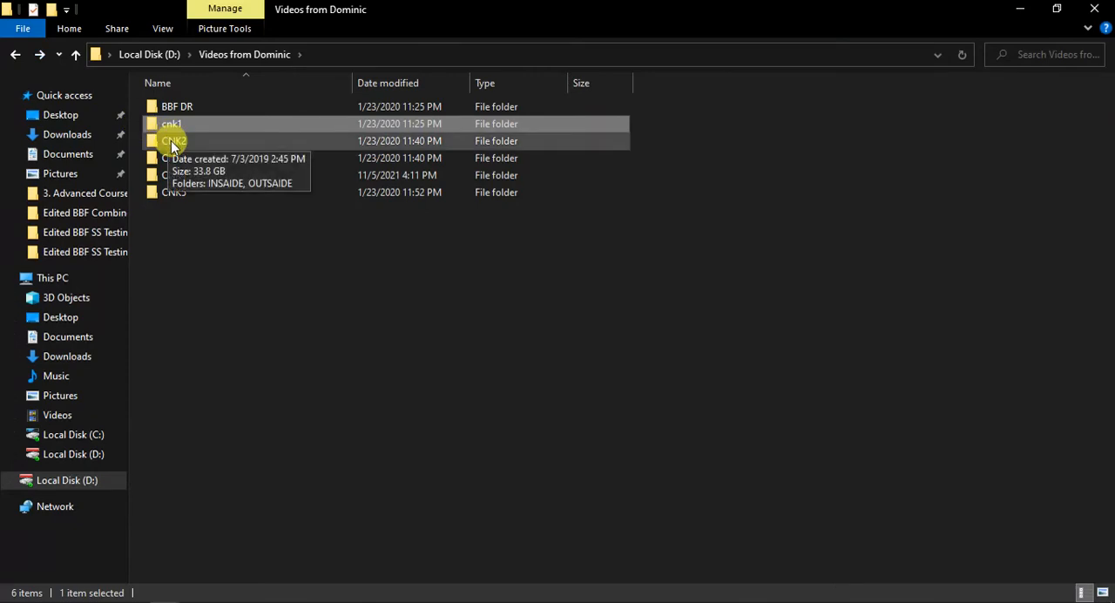
- Browse CNK2's OUTSAIDE pictures and the 'done' folder inside it
double_click(174, 140)
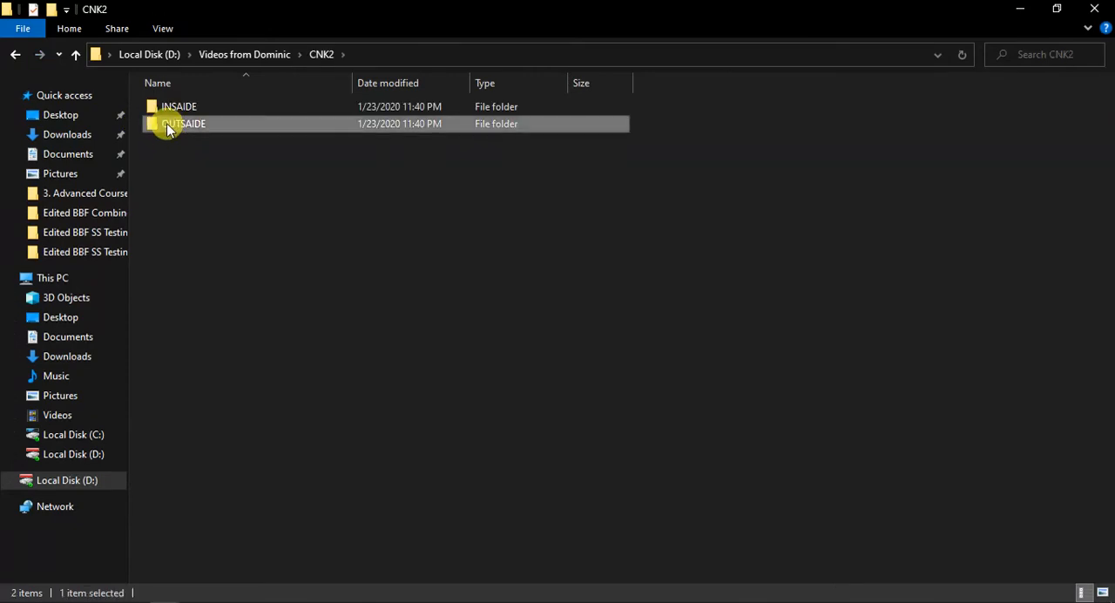
double_click(184, 122)
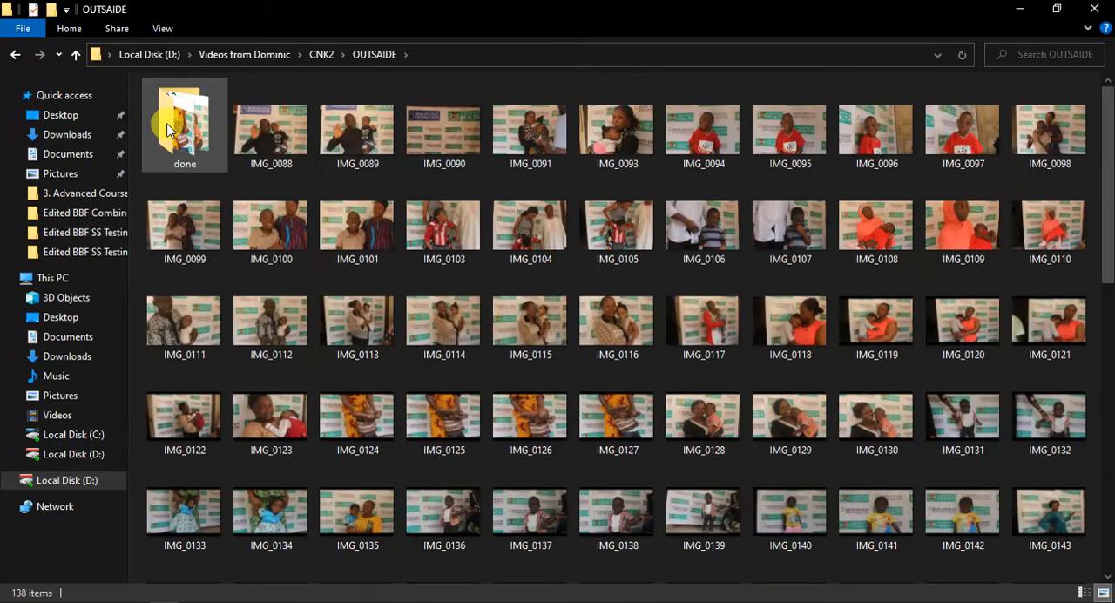
scroll("down", 3)
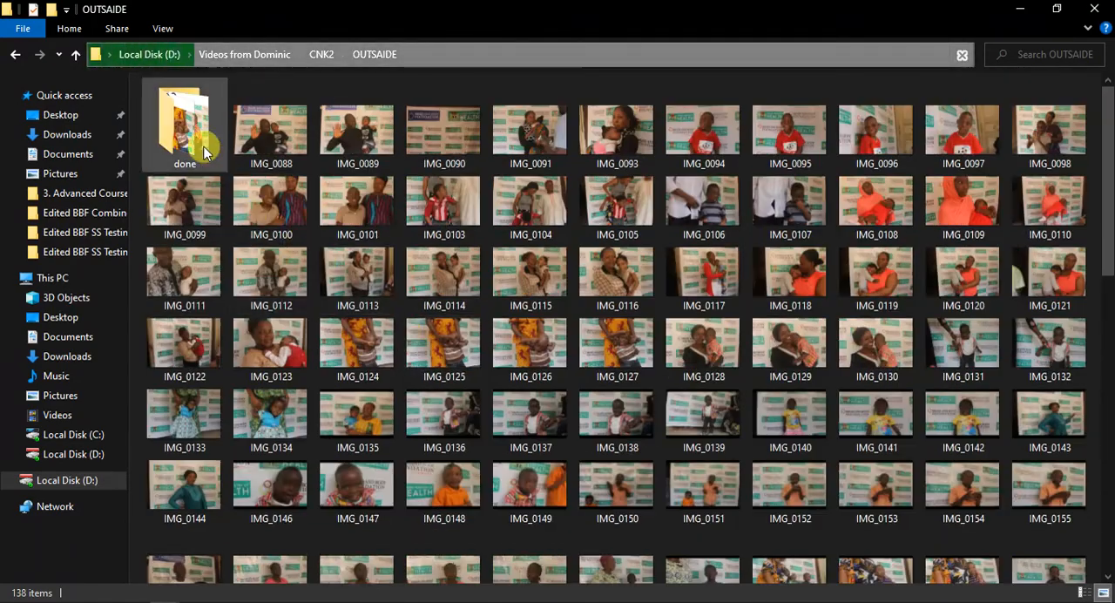
double_click(184, 122)
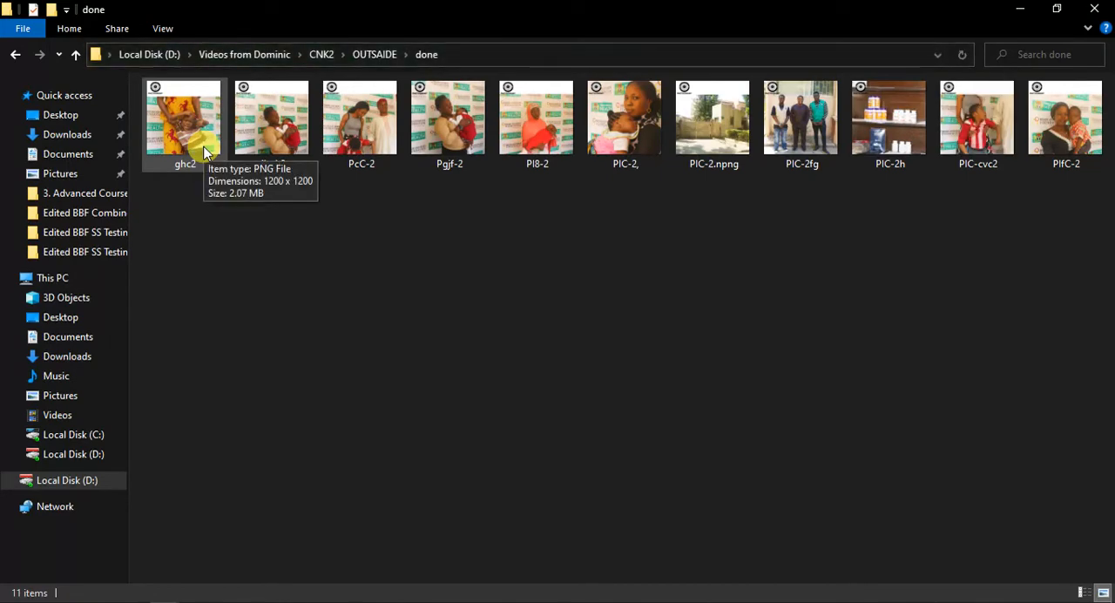
- Go back to CNK2, view the INSAIDE videos, then return to 'Videos from Dominic'
left_click(14, 54)
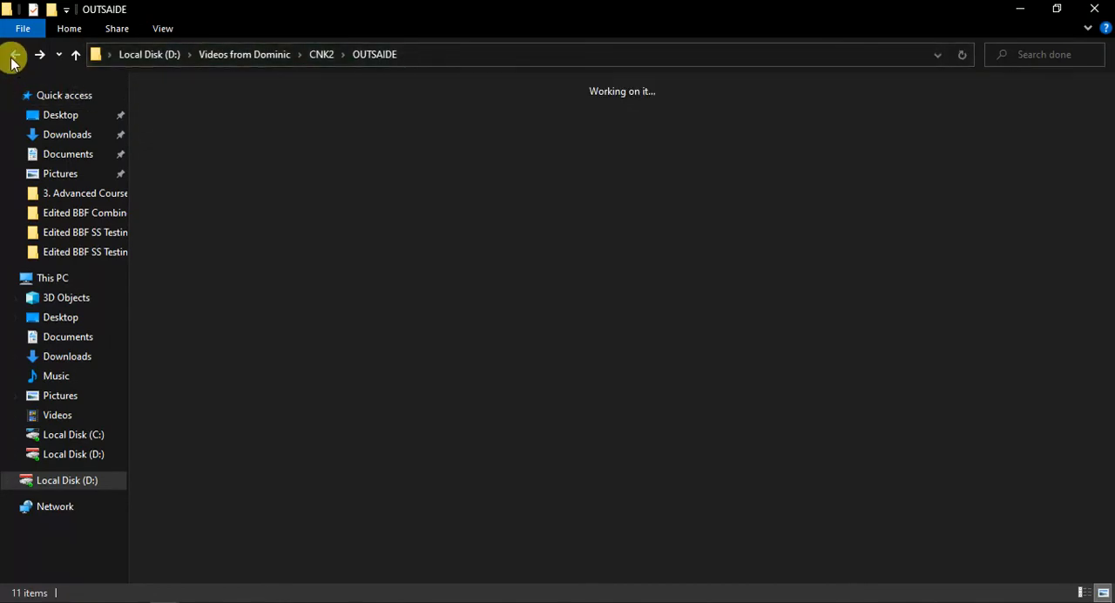
left_click(14, 54)
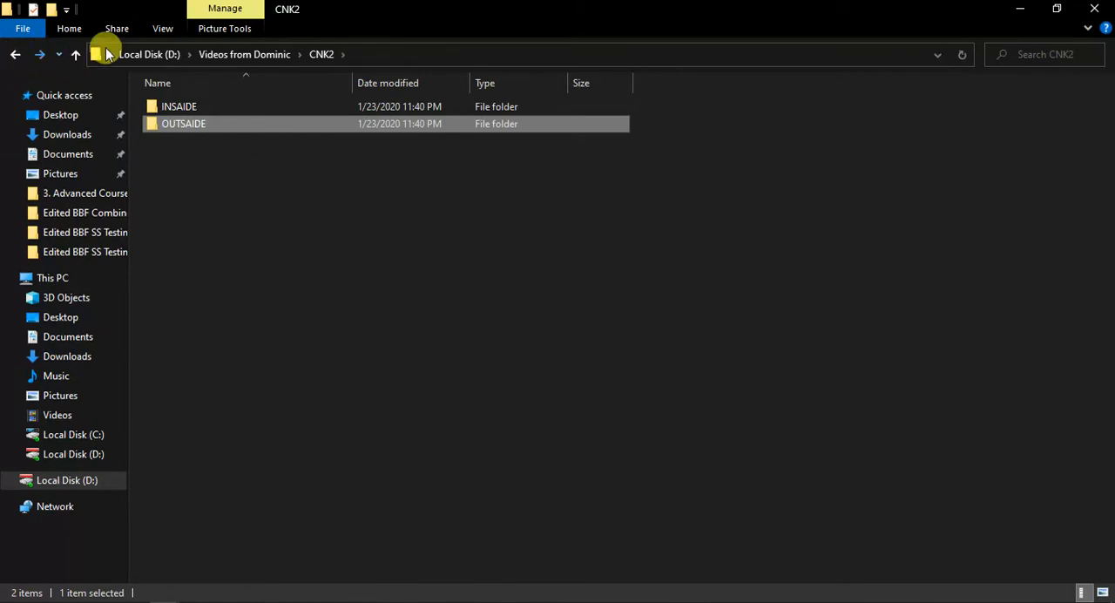
double_click(177, 106)
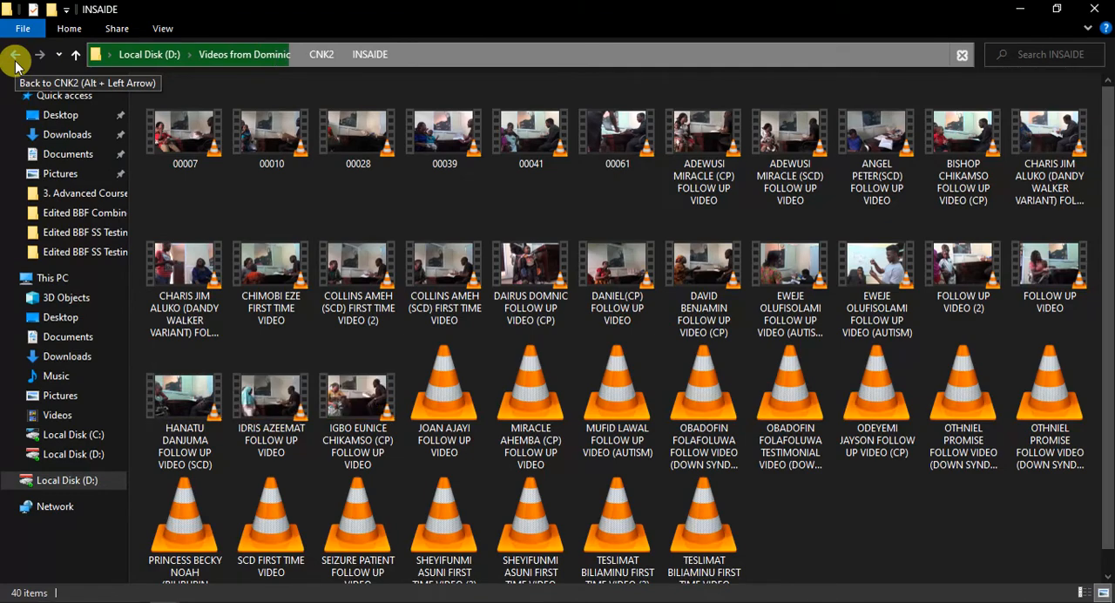
left_click(14, 54)
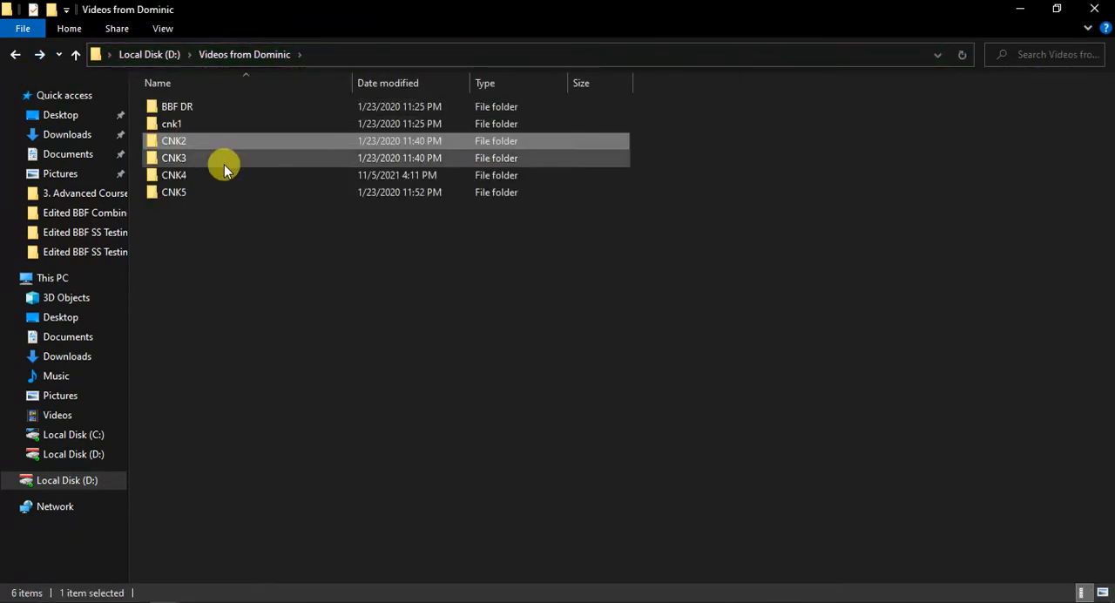
double_click(174, 157)
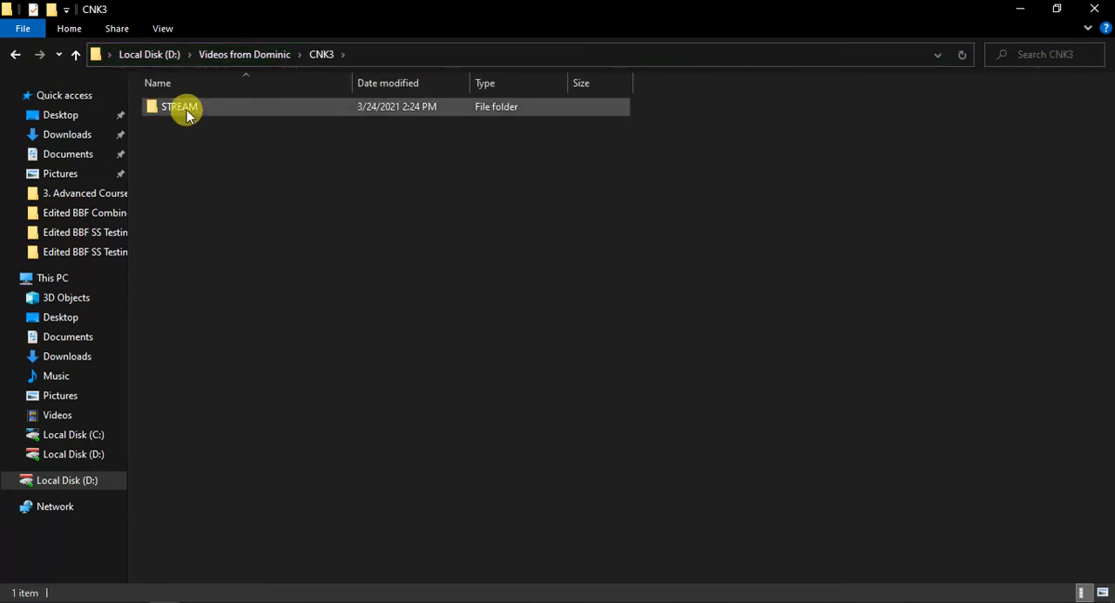
double_click(178, 107)
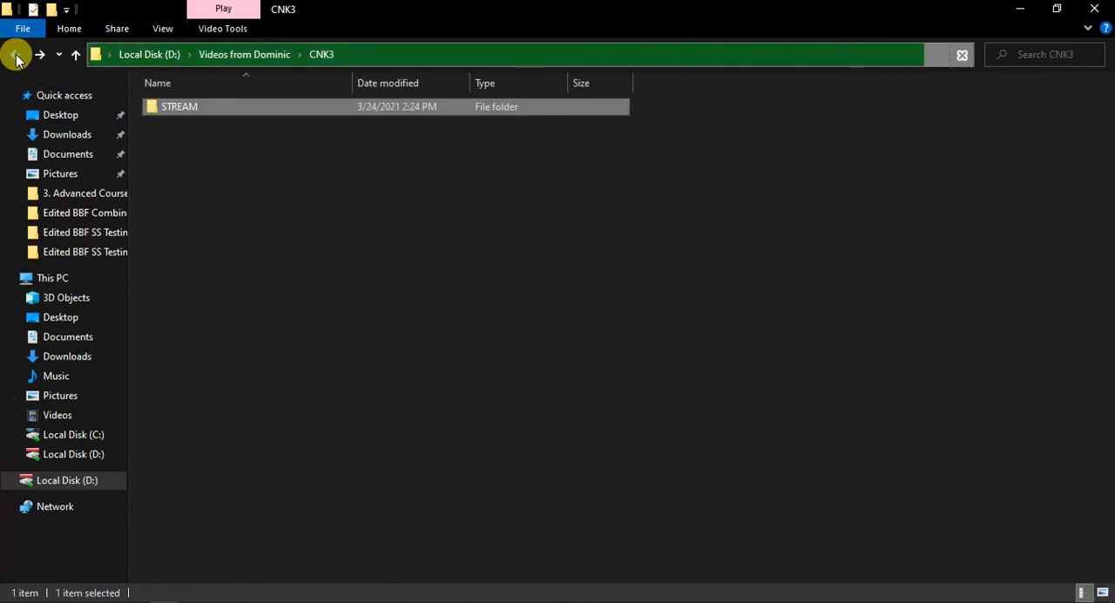
left_click(14, 54)
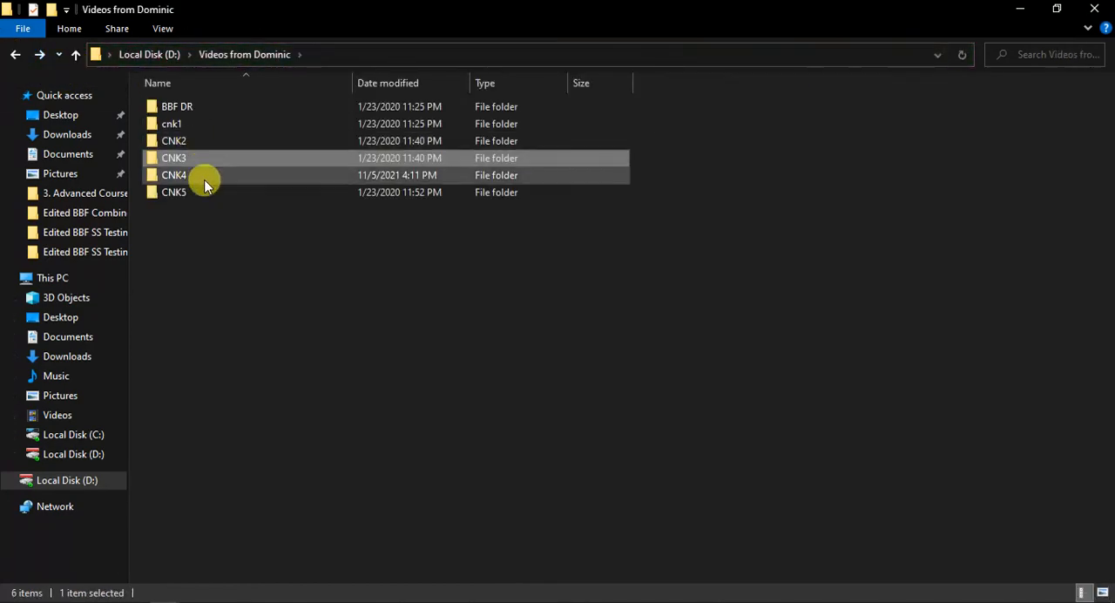
double_click(174, 174)
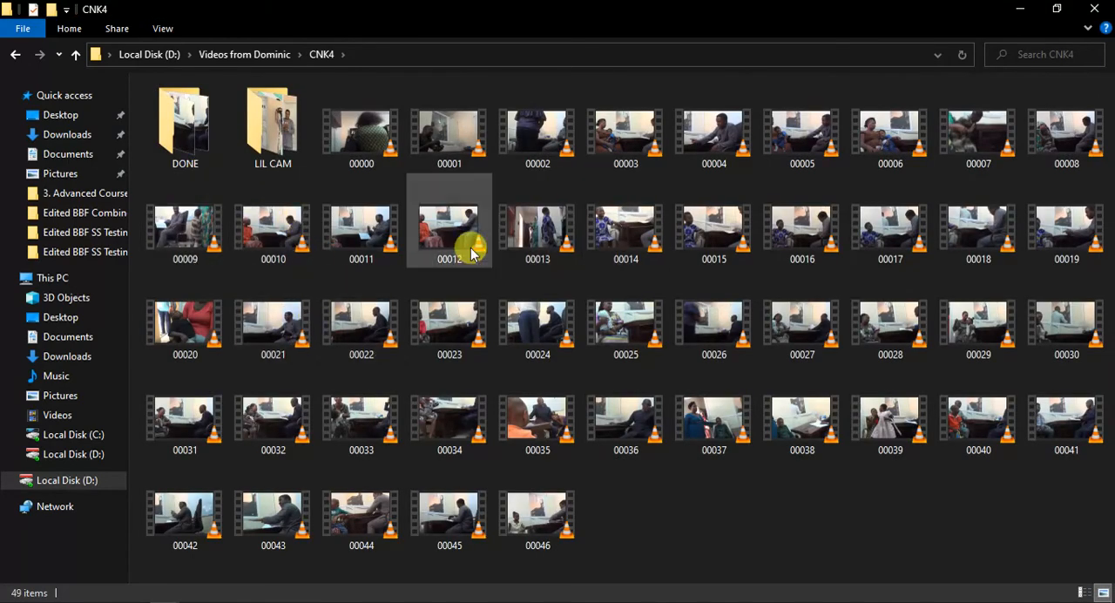
double_click(185, 125)
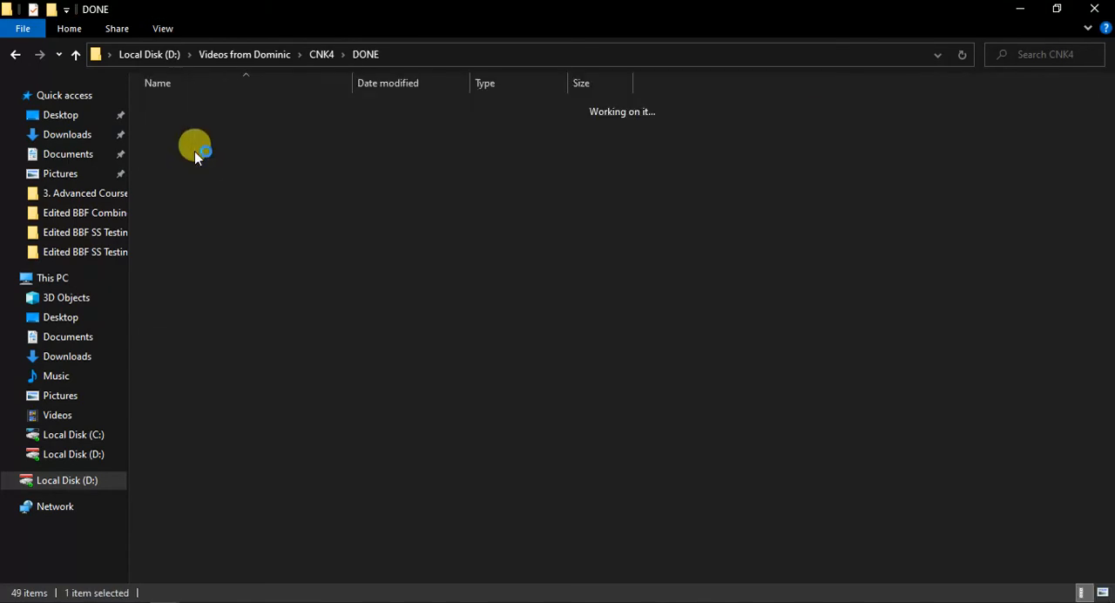
left_click(14, 54)
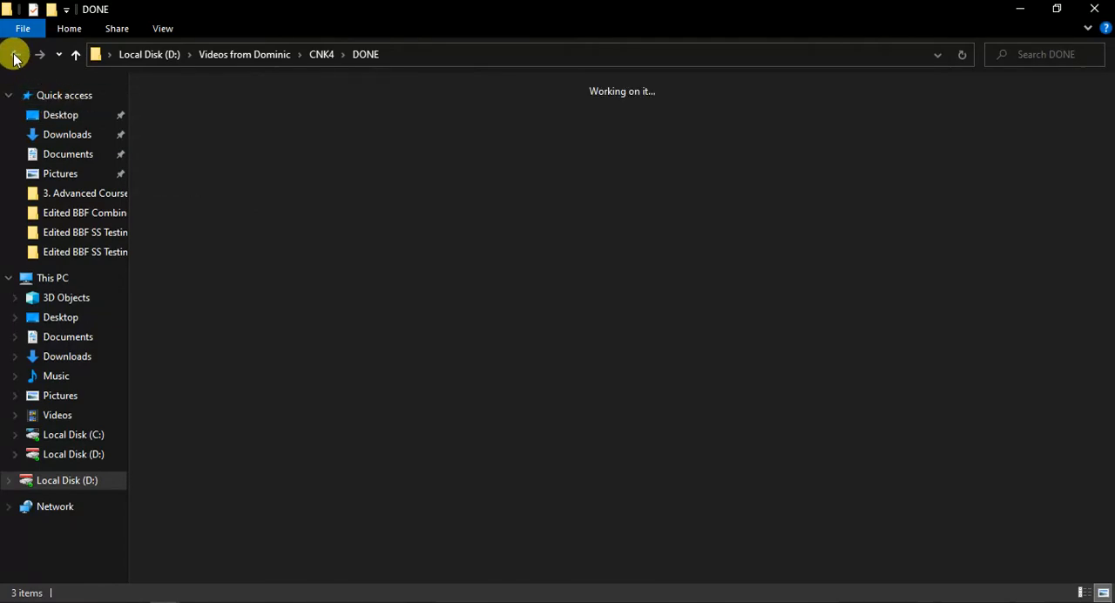
left_click(14, 54)
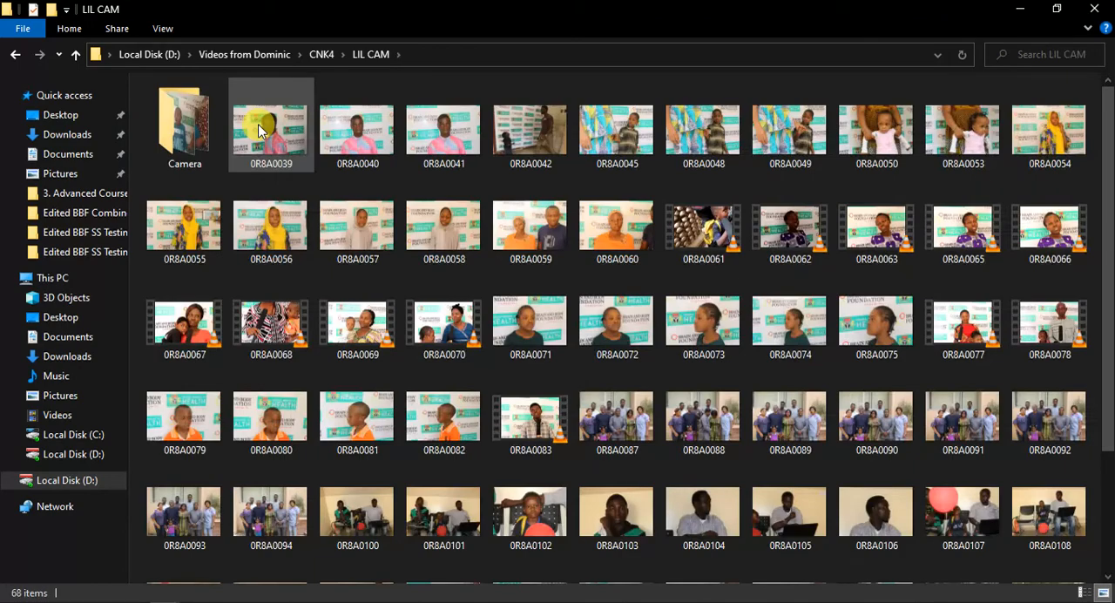
scroll("down", 3)
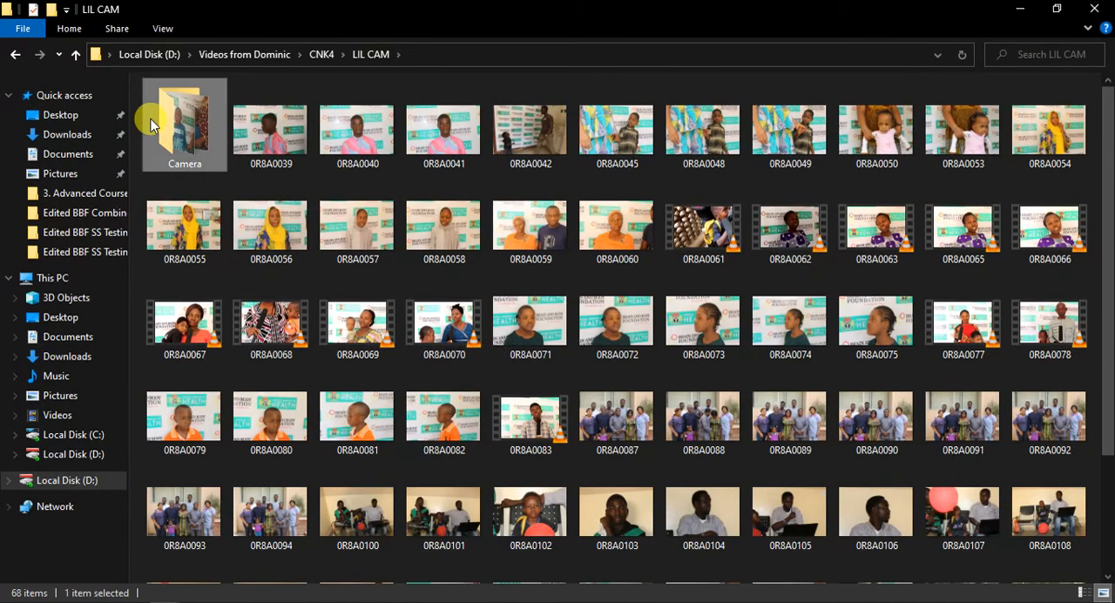
double_click(184, 122)
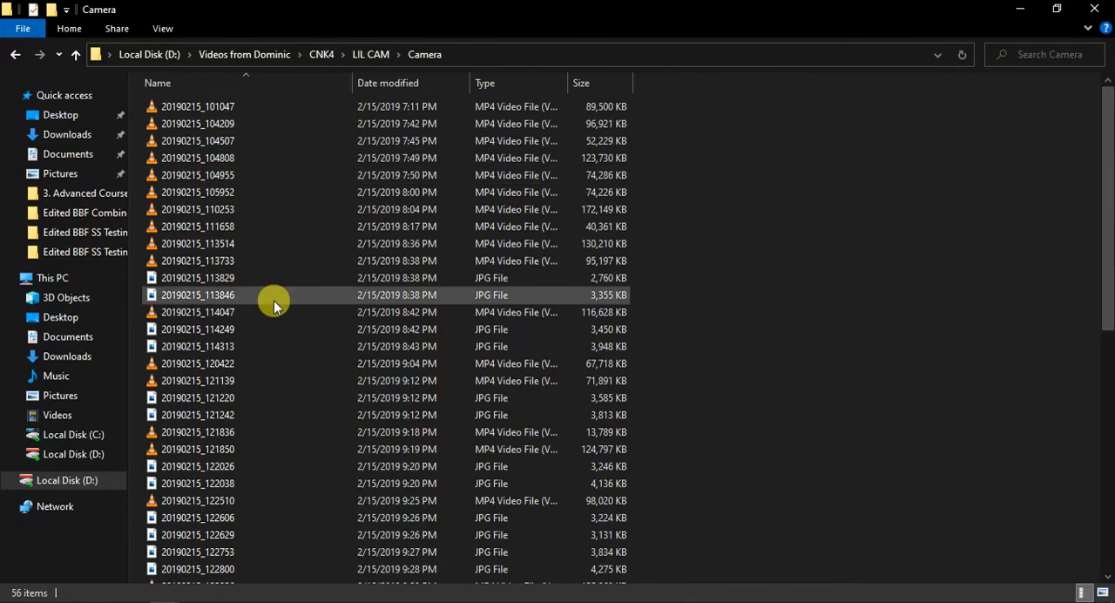
scroll("down", 3)
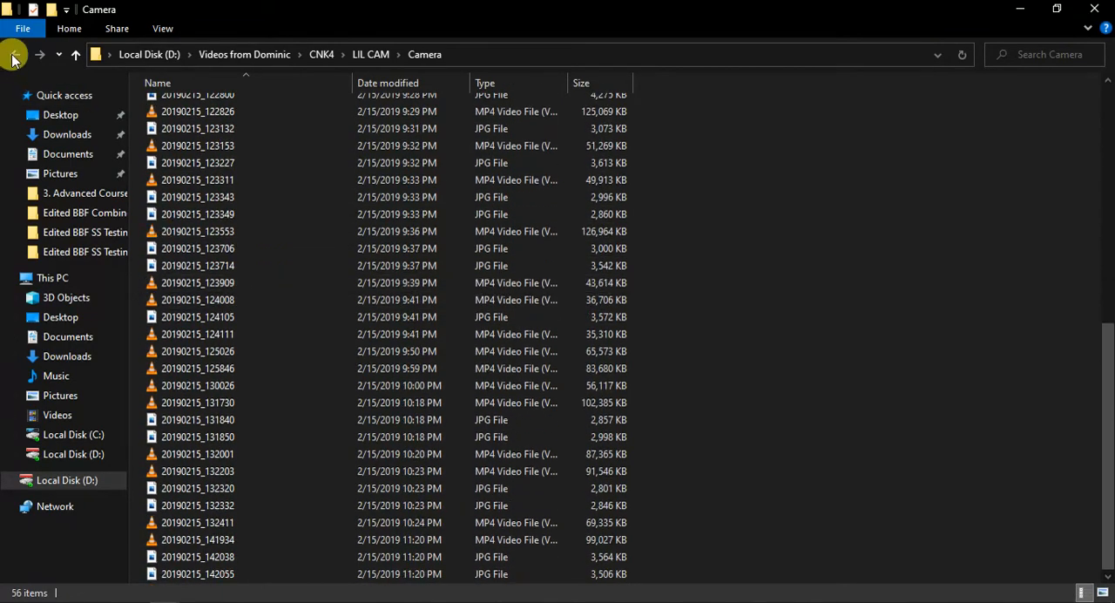
left_click(14, 54)
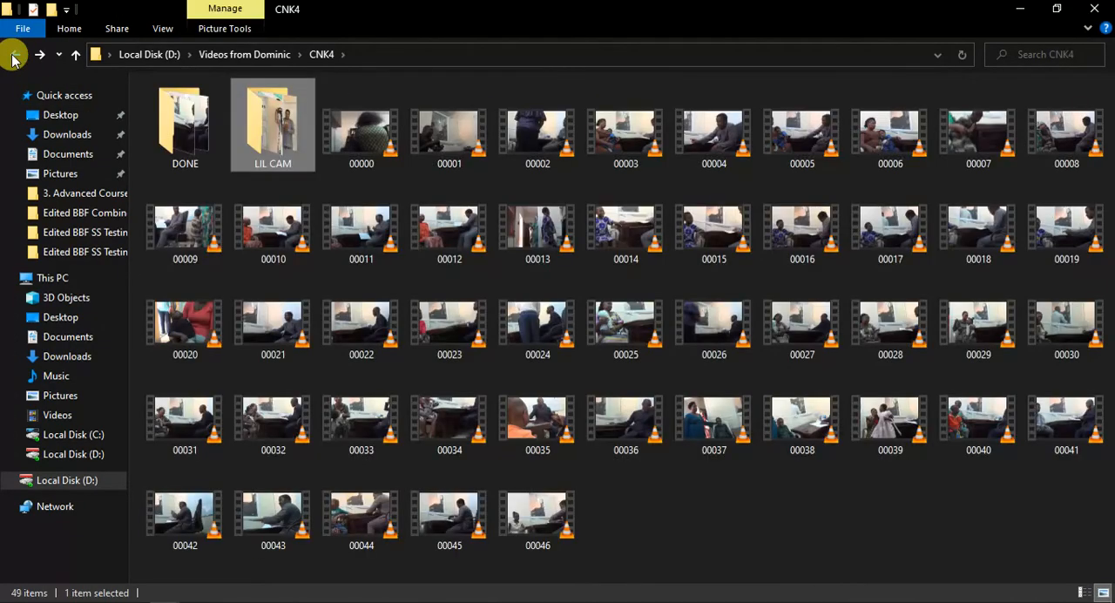
left_click(14, 54)
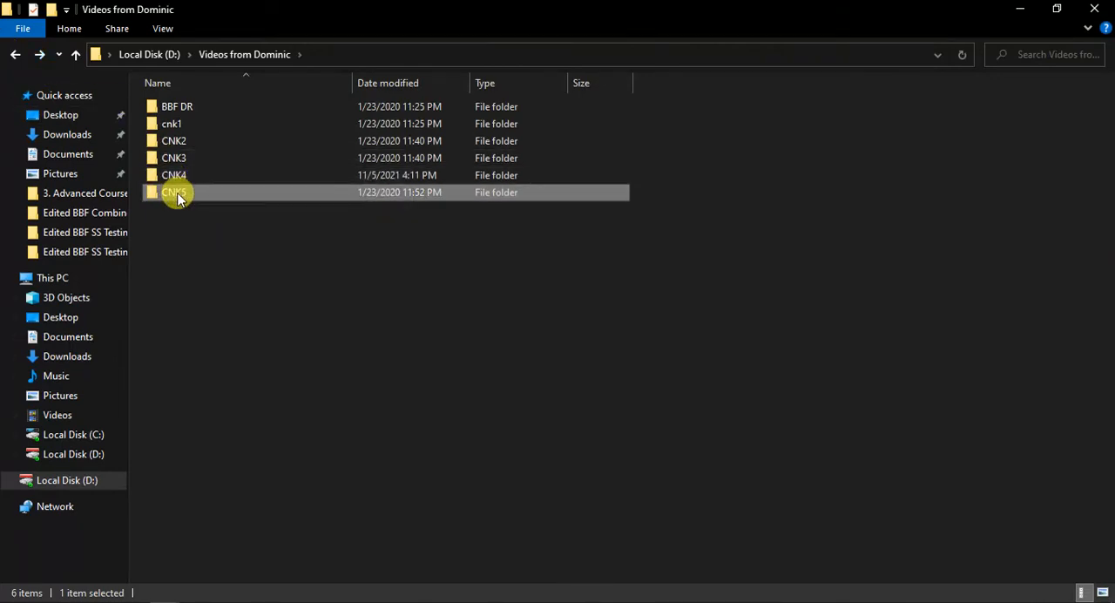
double_click(174, 191)
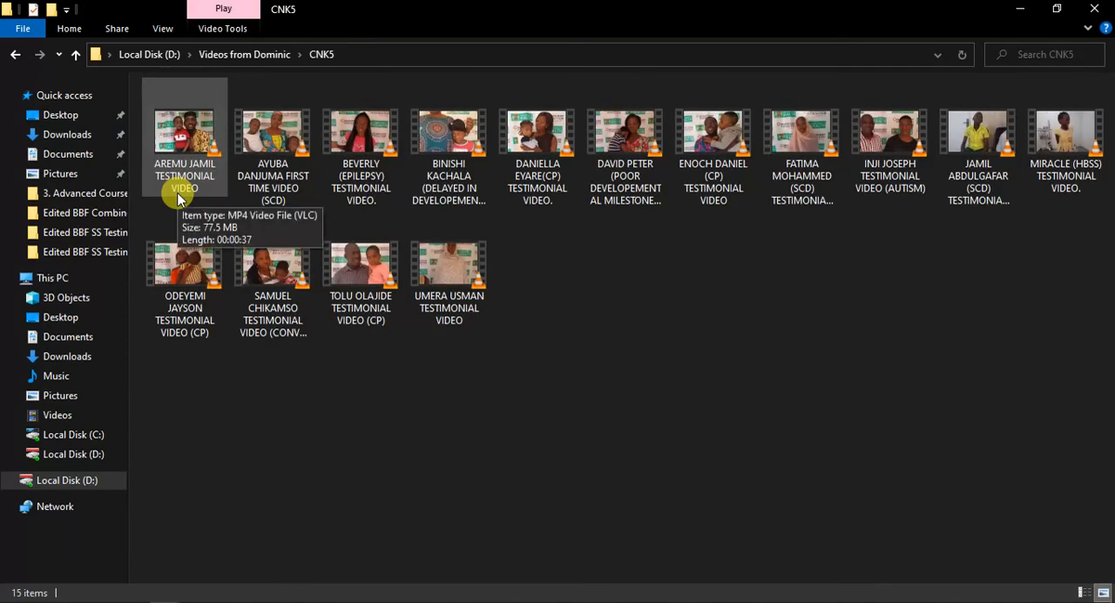
left_click(14, 54)
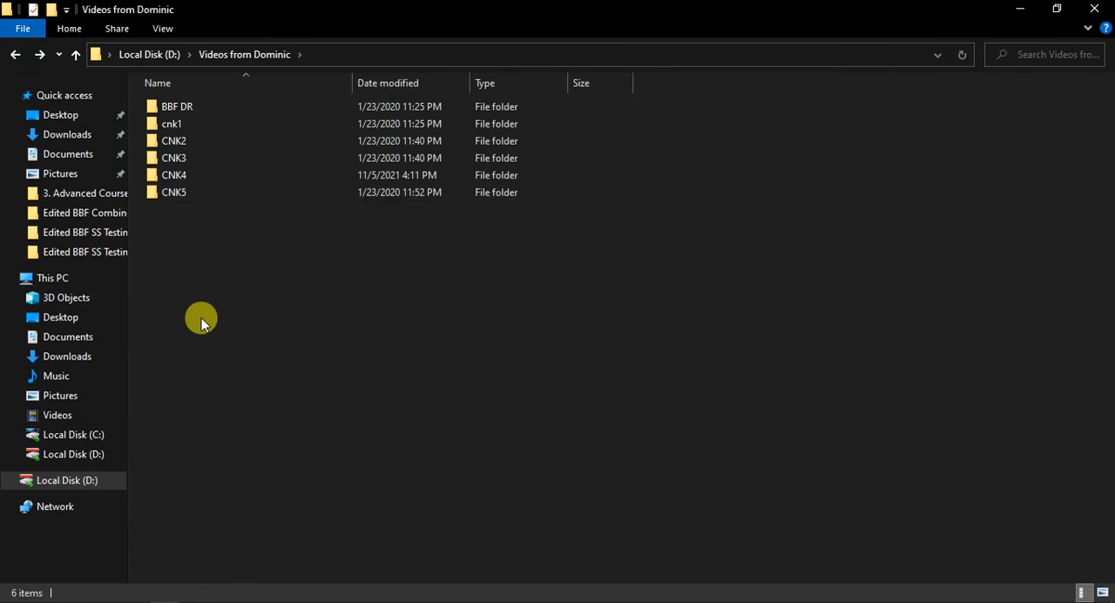
mouse_move(189, 192)
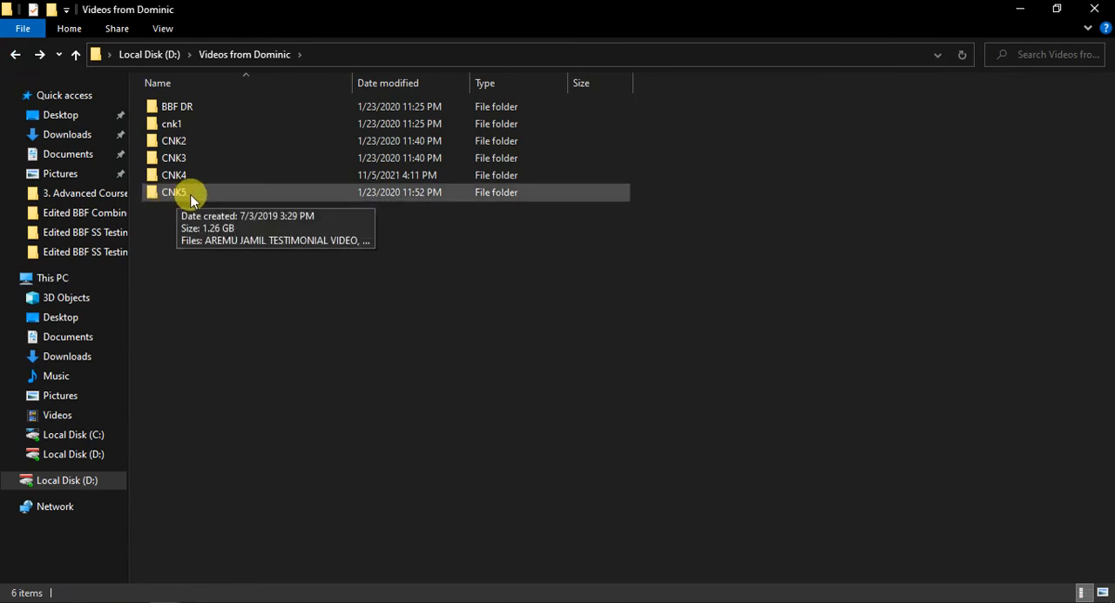
mouse_move(1021, 49)
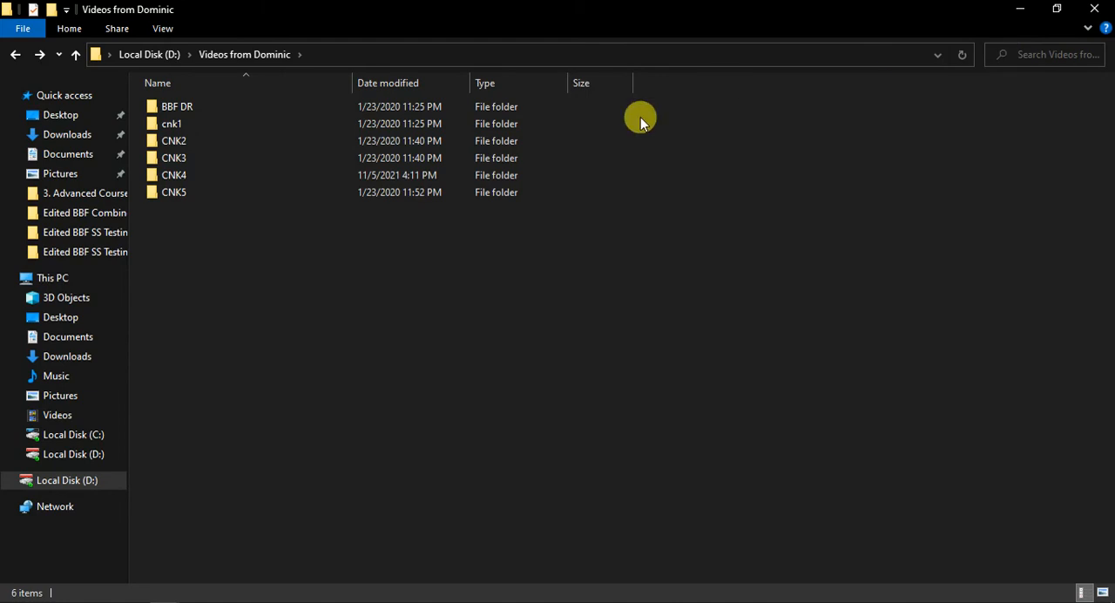
mouse_move(558, 508)
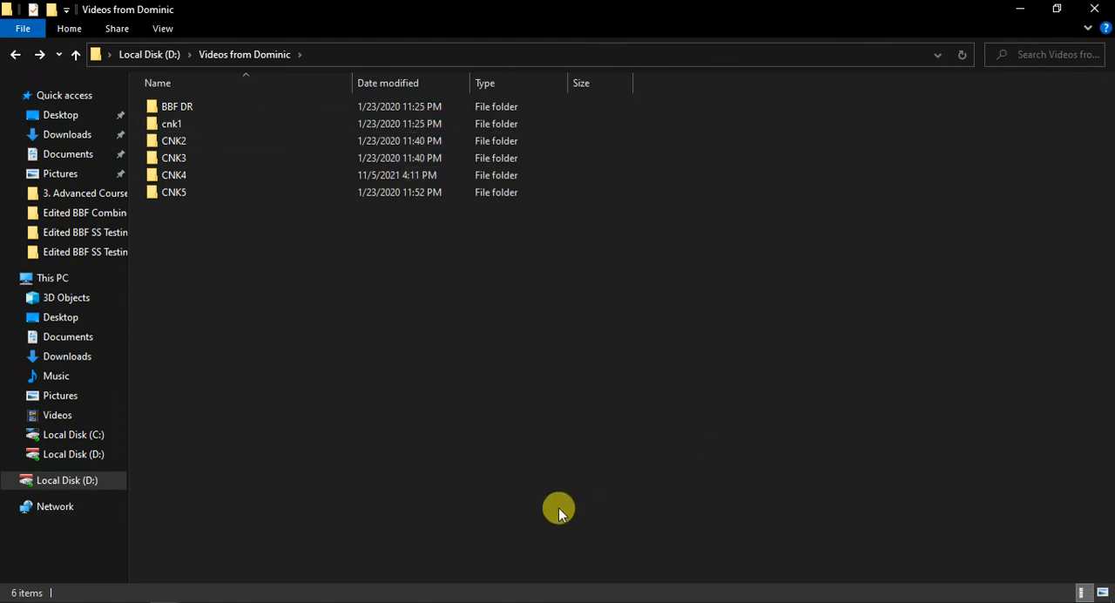
mouse_move(785, 582)
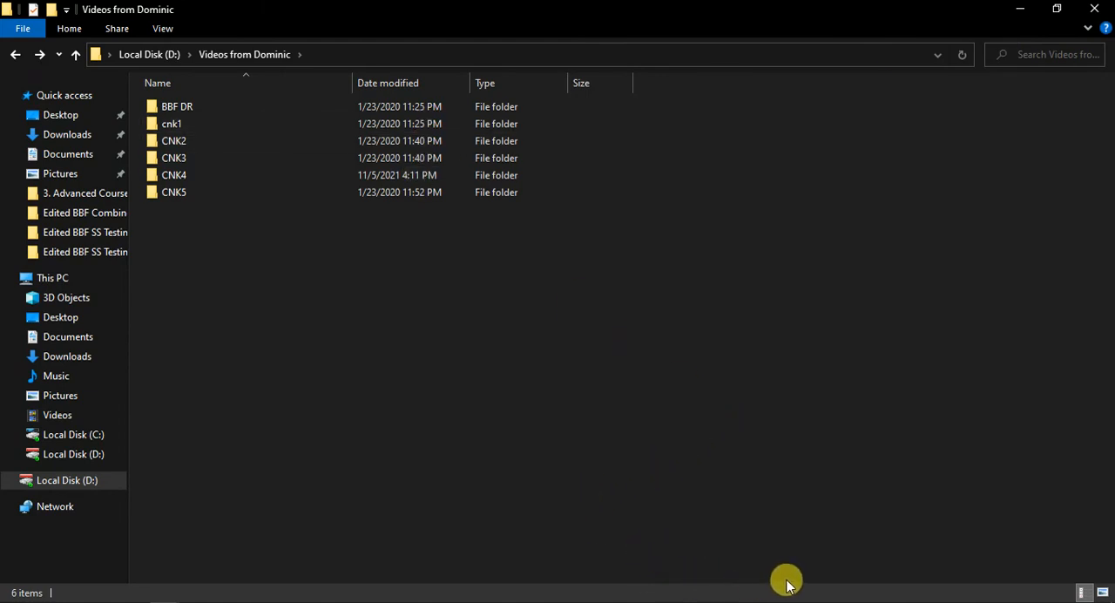